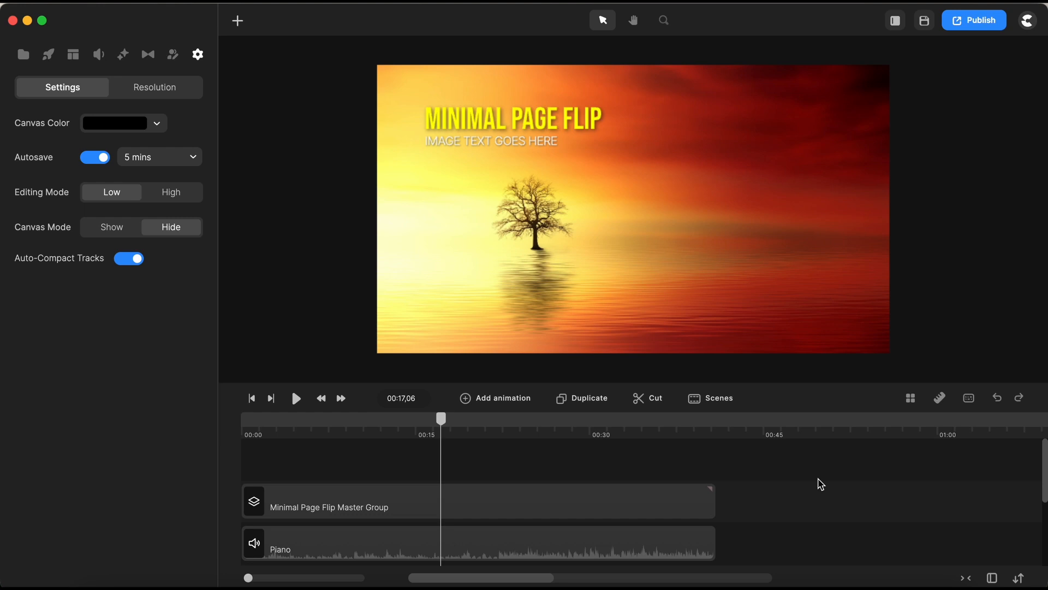
mouse_move(400, 466)
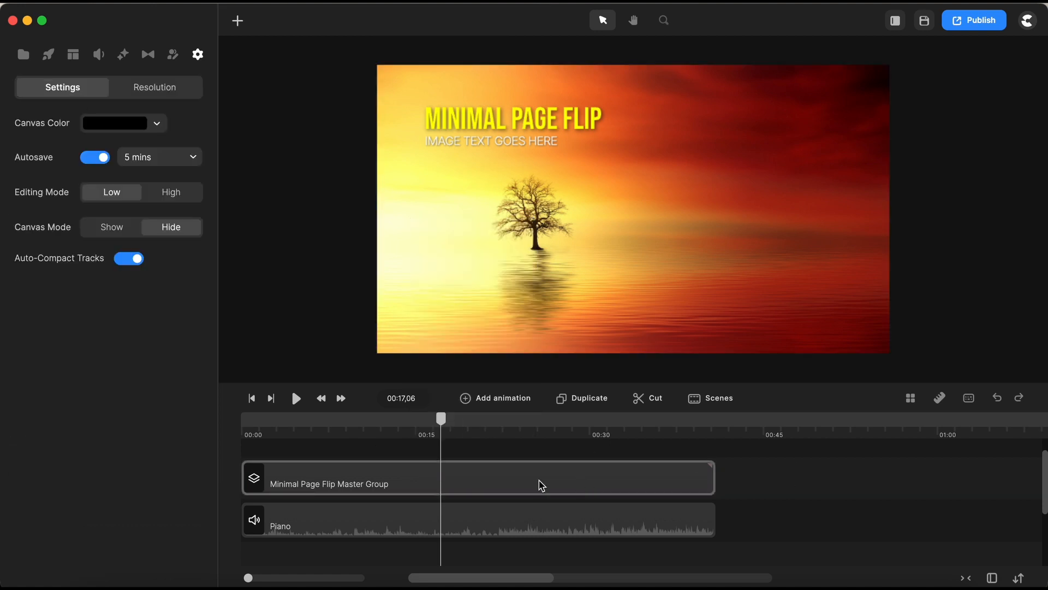
mouse_move(394, 487)
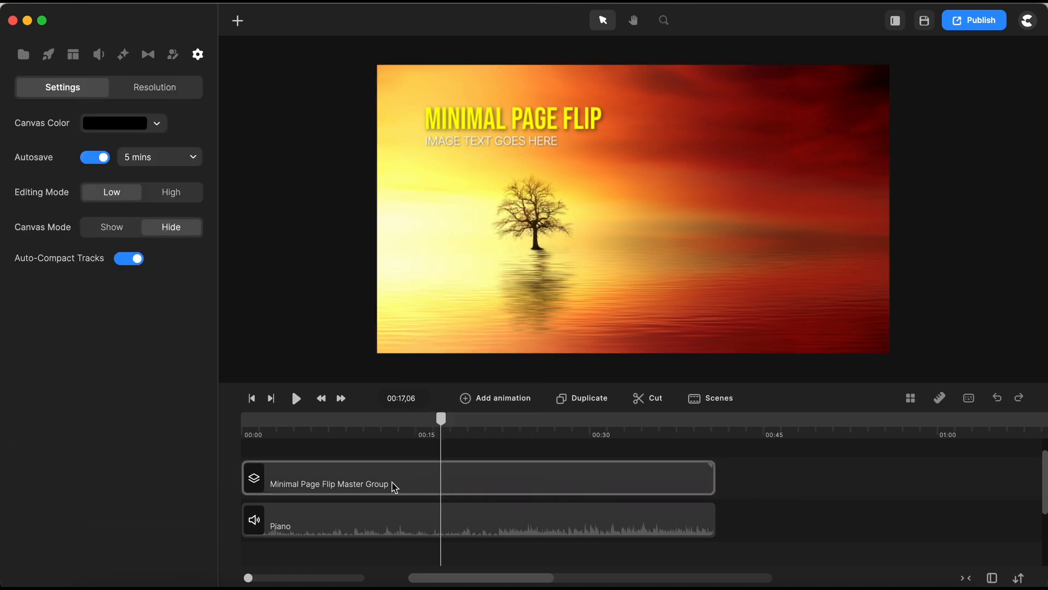
mouse_move(360, 497)
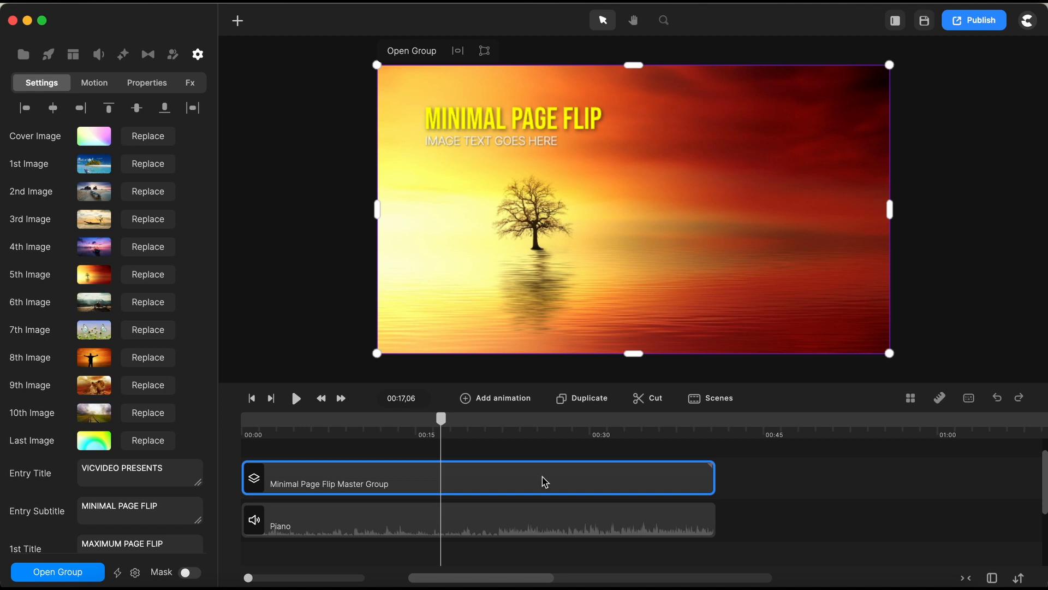
- Select the Minimal Page Flip Master Group clip in the timeline, revealing its image and title settings
scroll(down, 3)
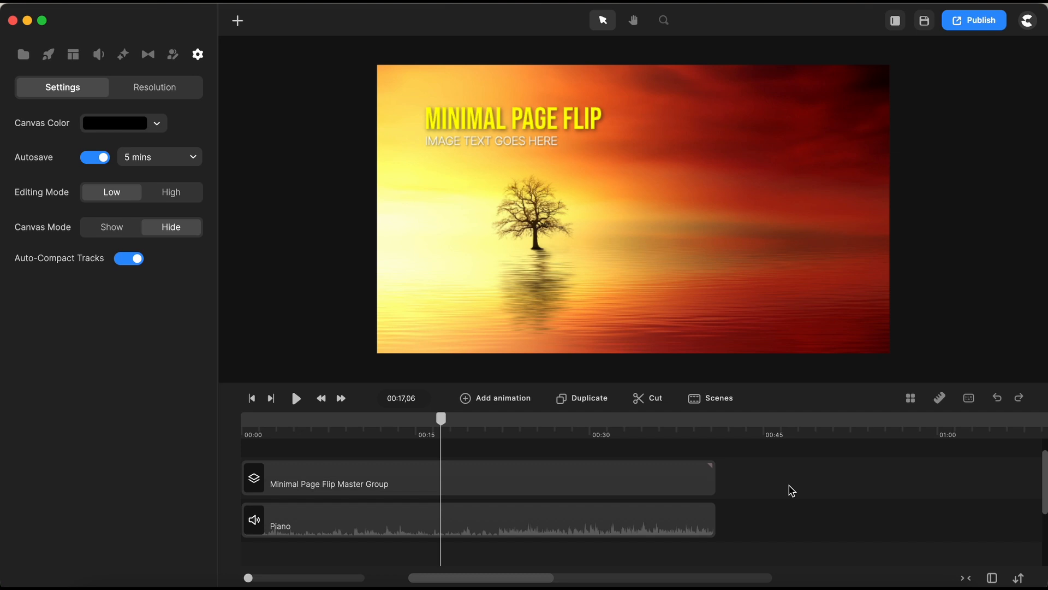
mouse_move(786, 488)
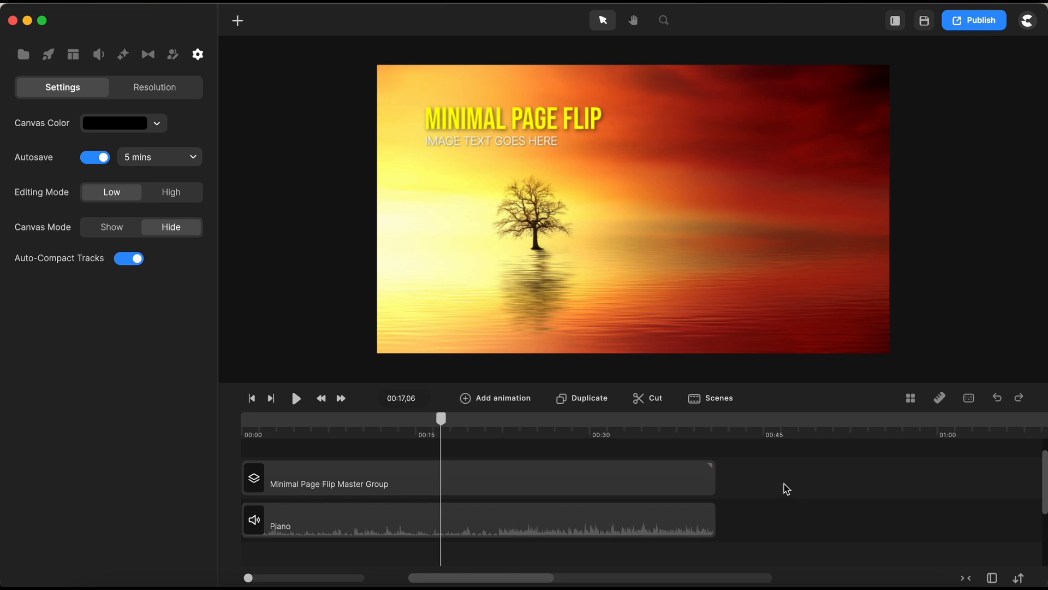
click(368, 484)
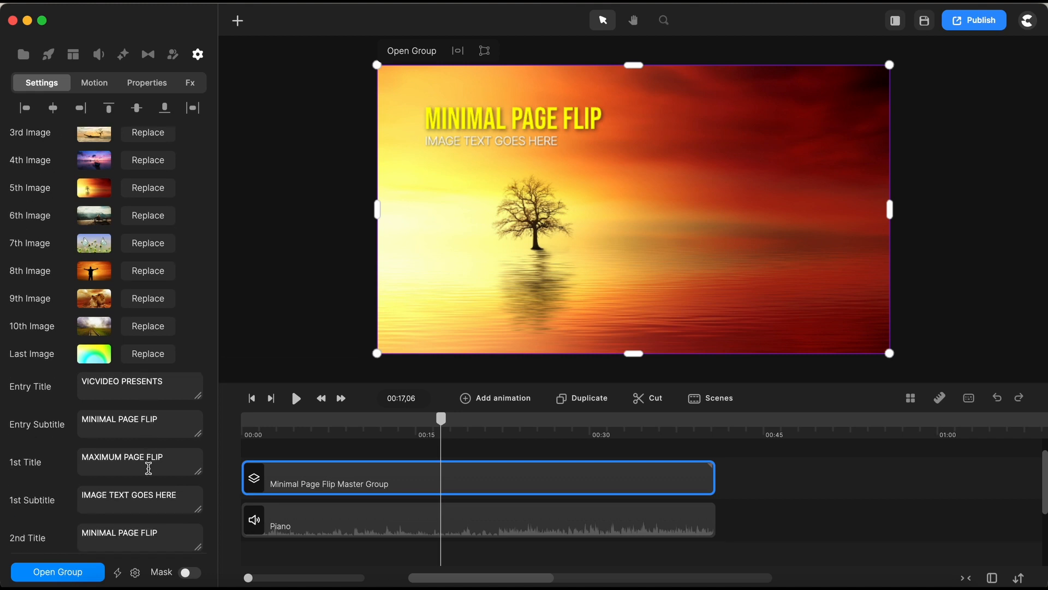
scroll(up, 3)
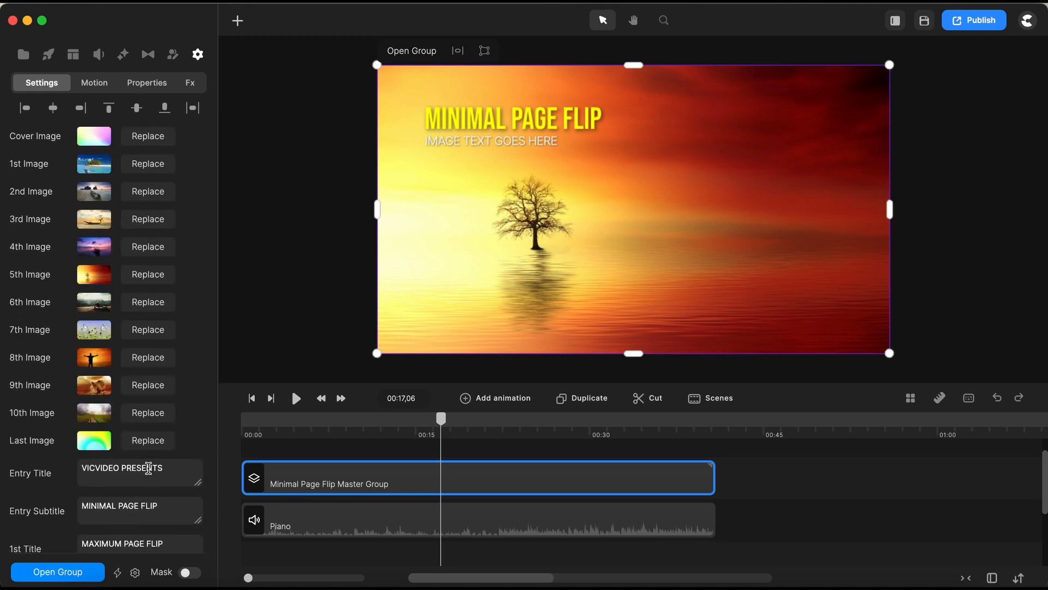
mouse_move(147, 302)
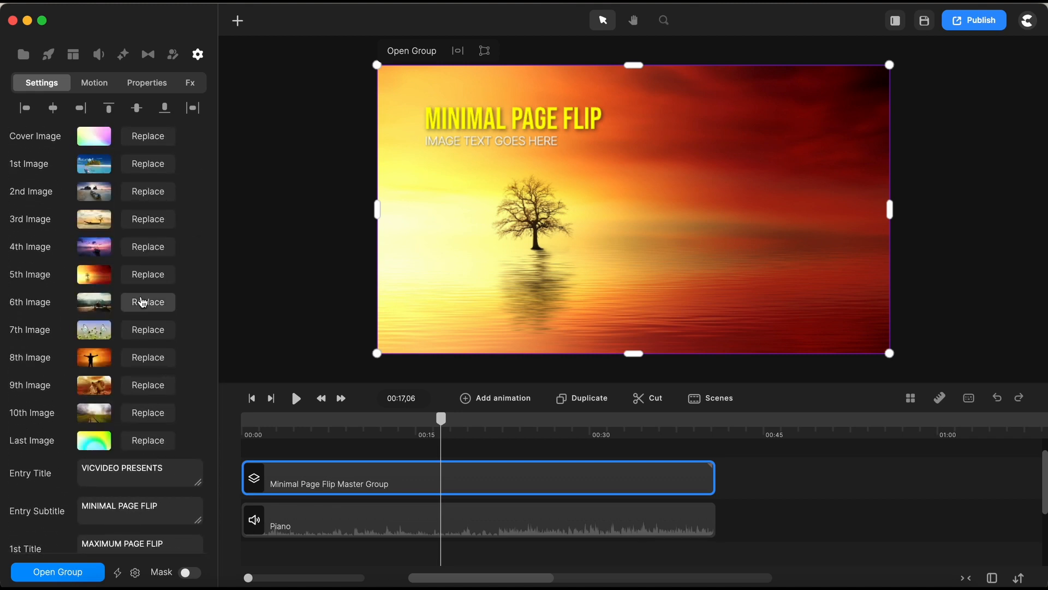
mouse_move(547, 476)
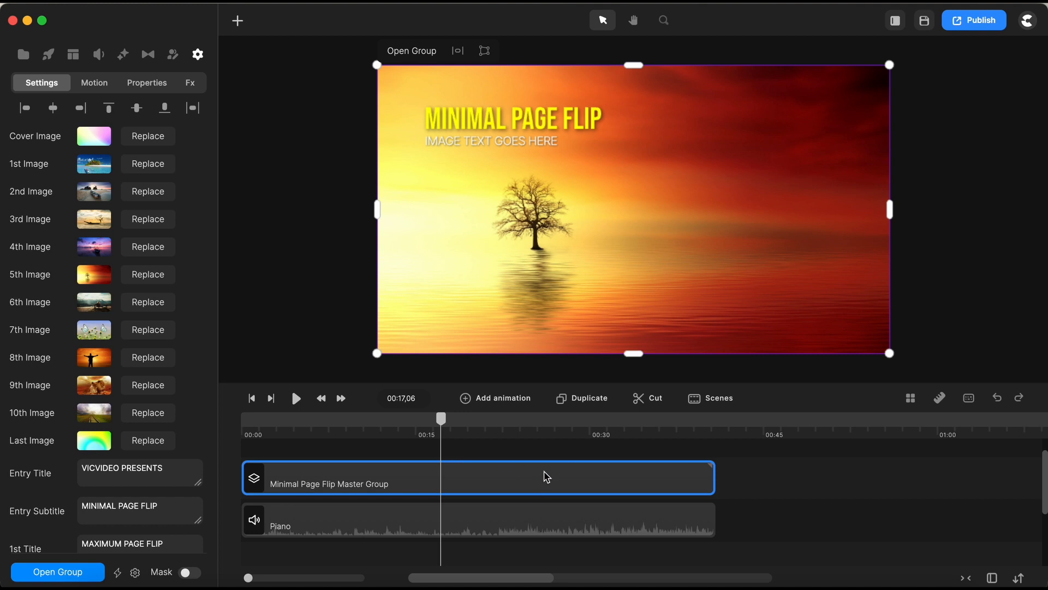
mouse_move(547, 486)
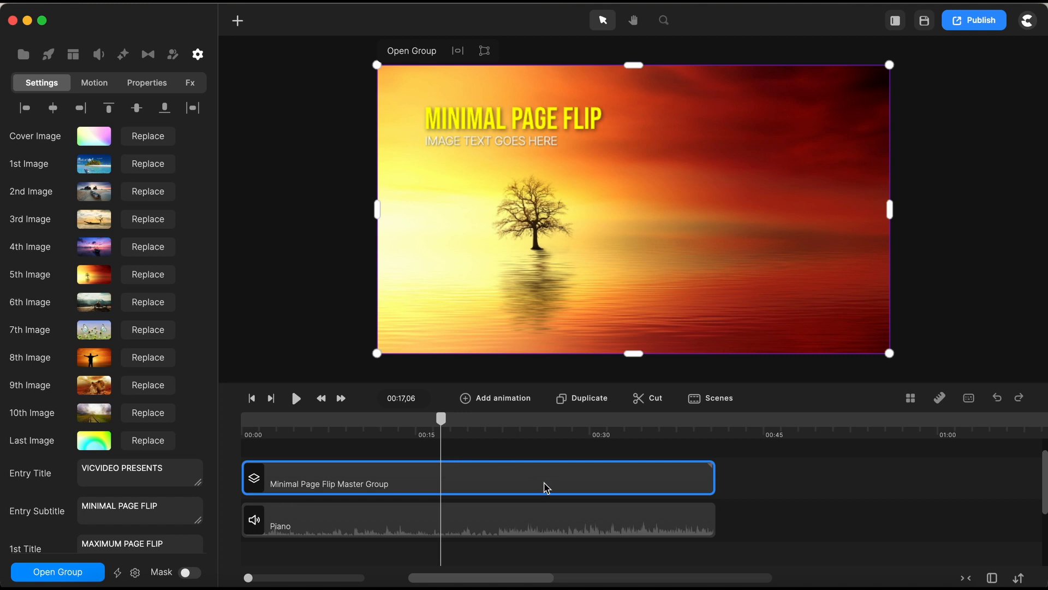
mouse_move(708, 485)
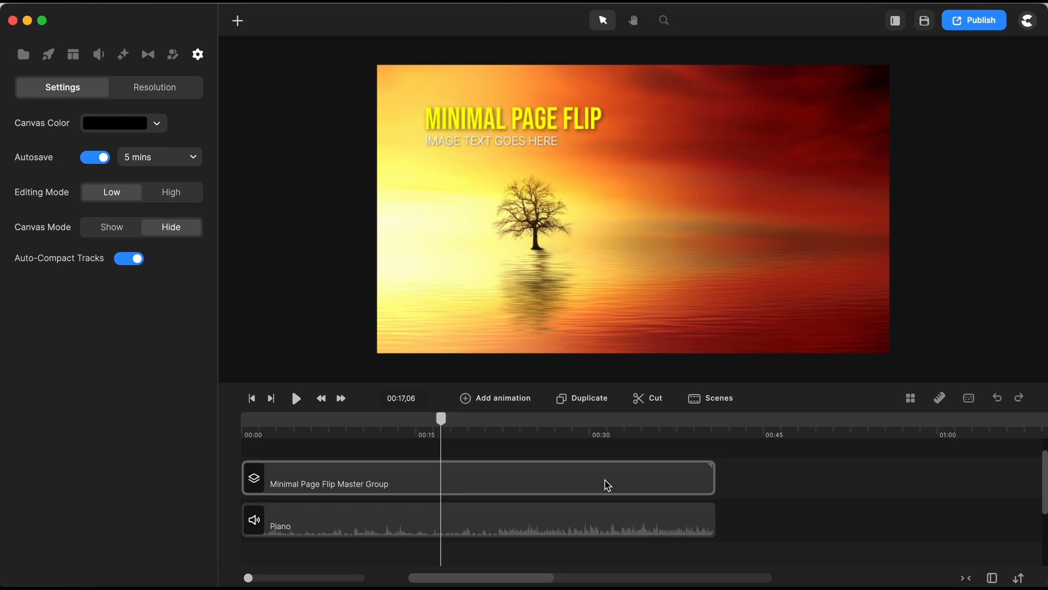
click(776, 486)
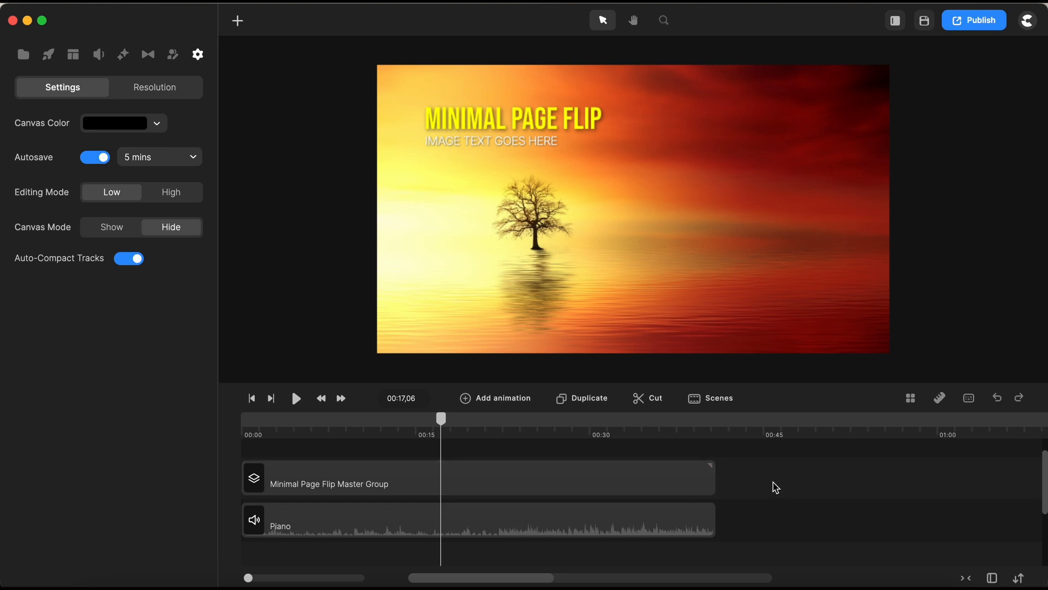
click(327, 484)
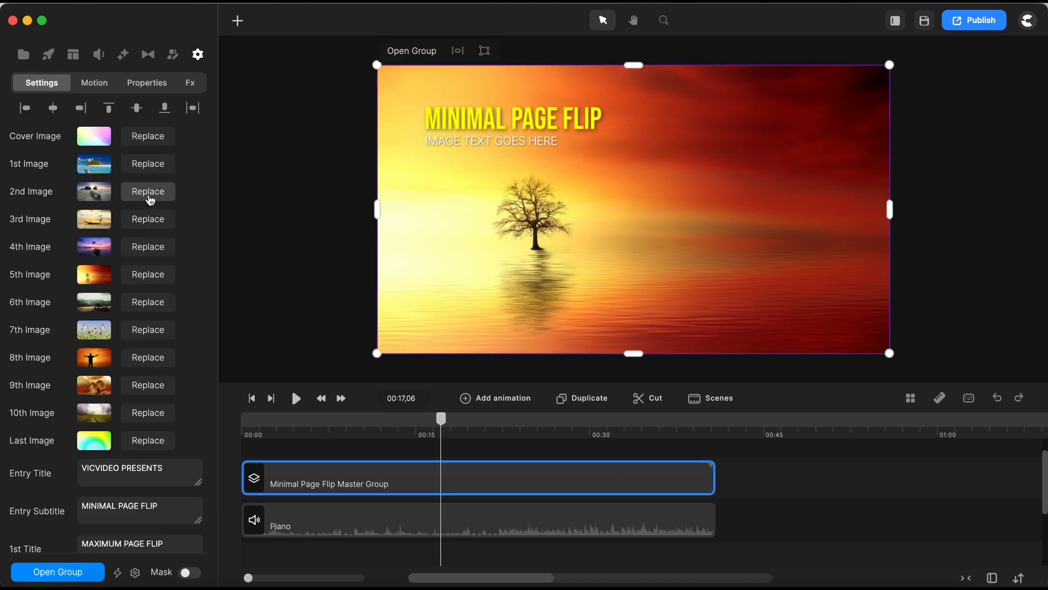
- Start replacing the 5th image from the media library, then leave it unchanged
click(94, 136)
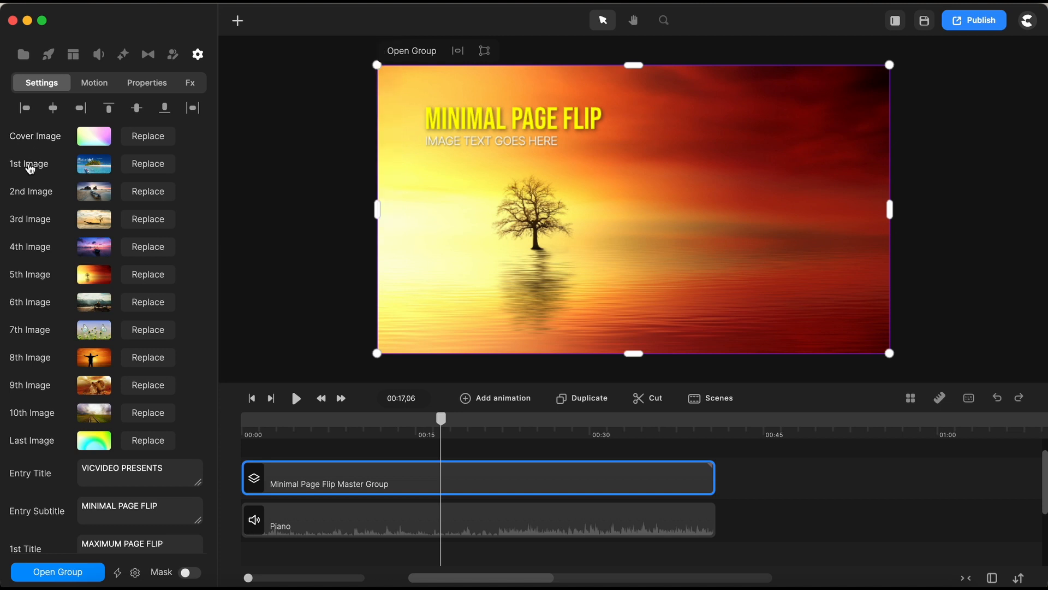
mouse_move(62, 272)
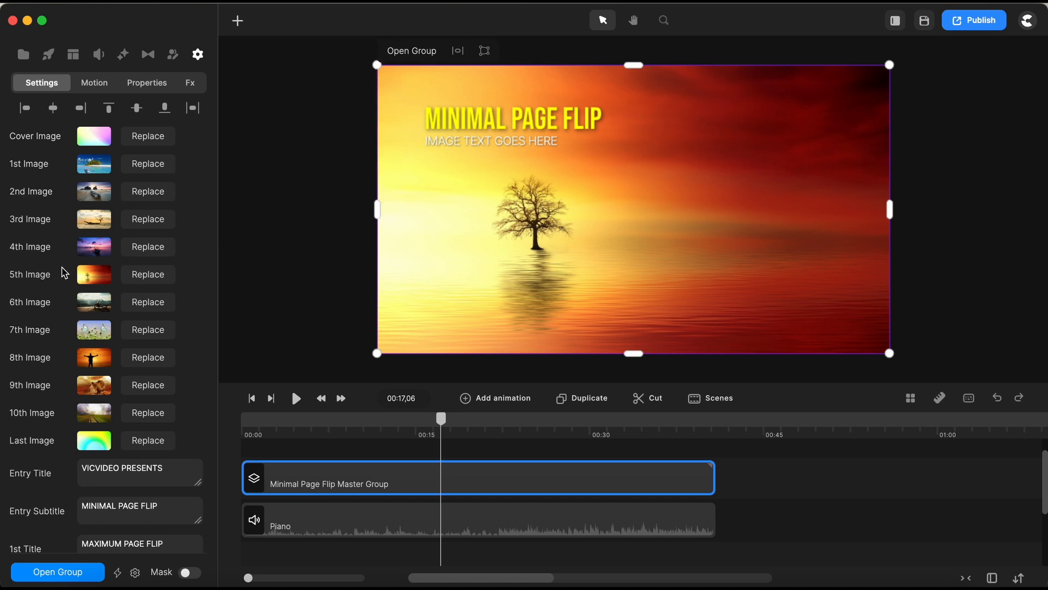
mouse_move(148, 274)
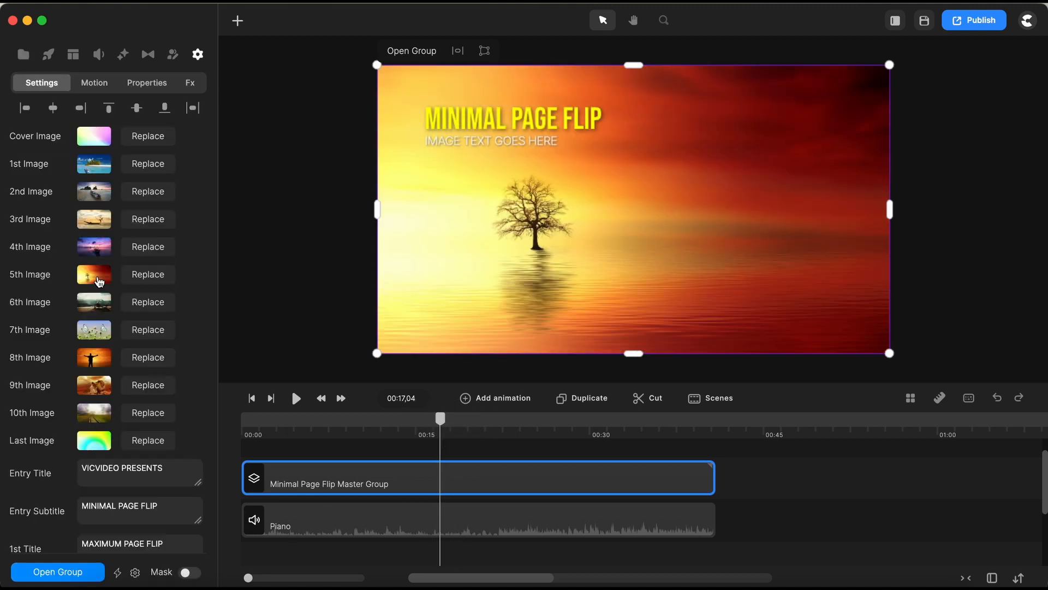
click(94, 274)
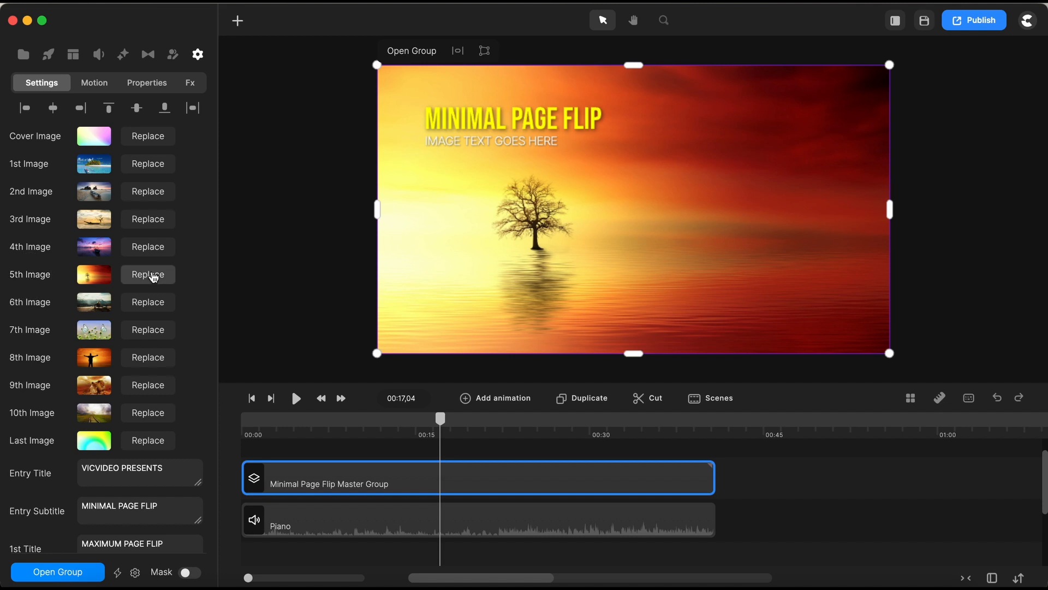
click(148, 274)
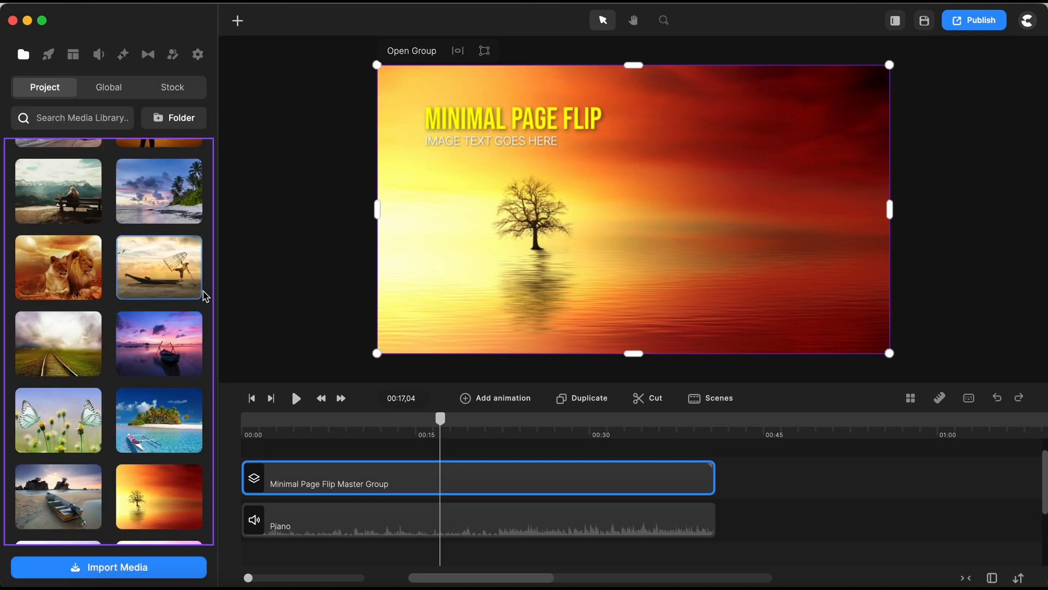
click(198, 55)
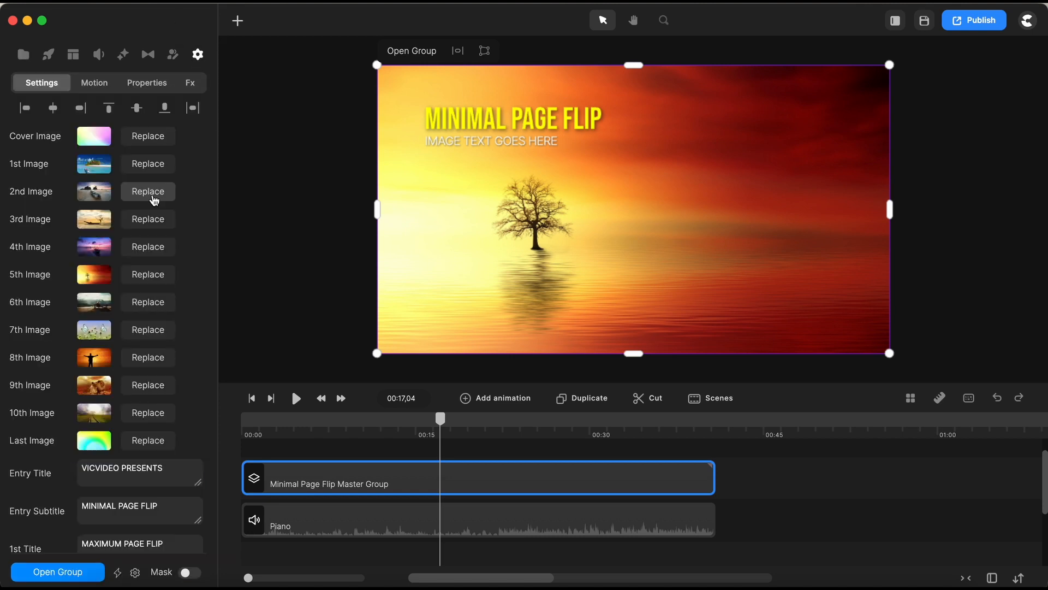
mouse_move(86, 201)
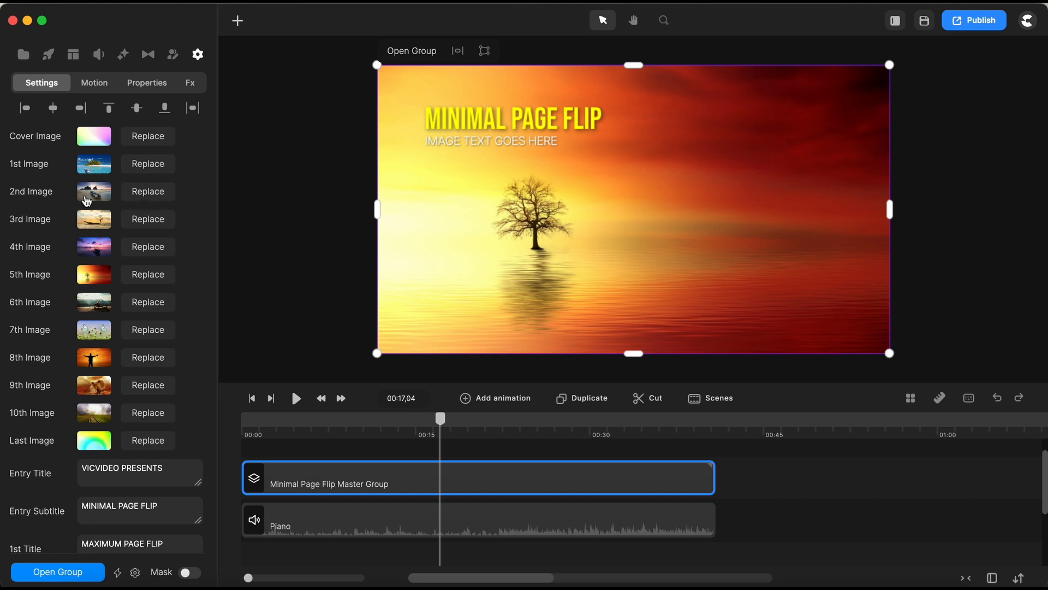
mouse_move(99, 271)
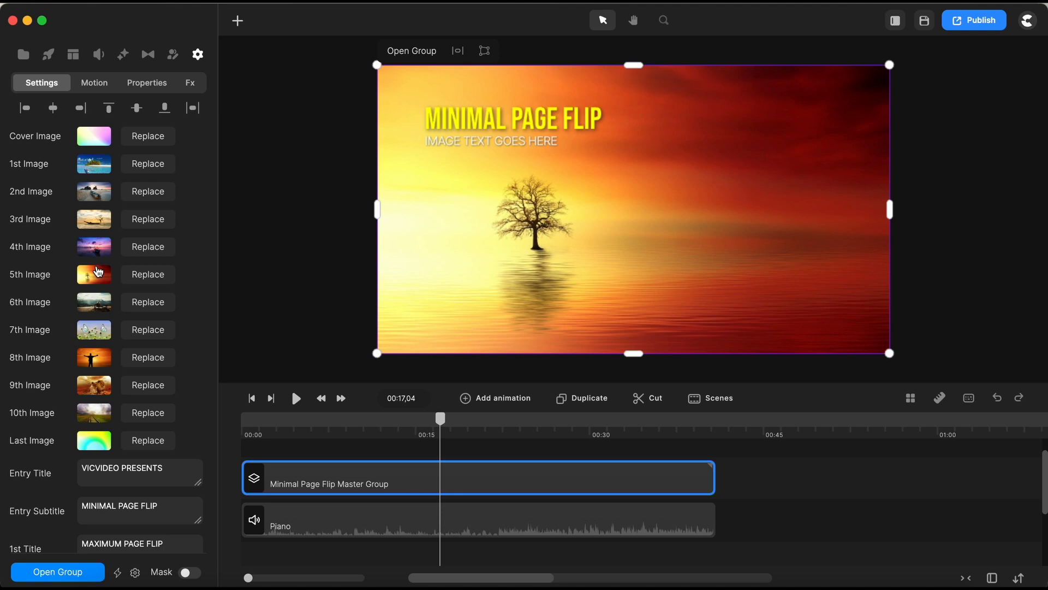
scroll(down, 3)
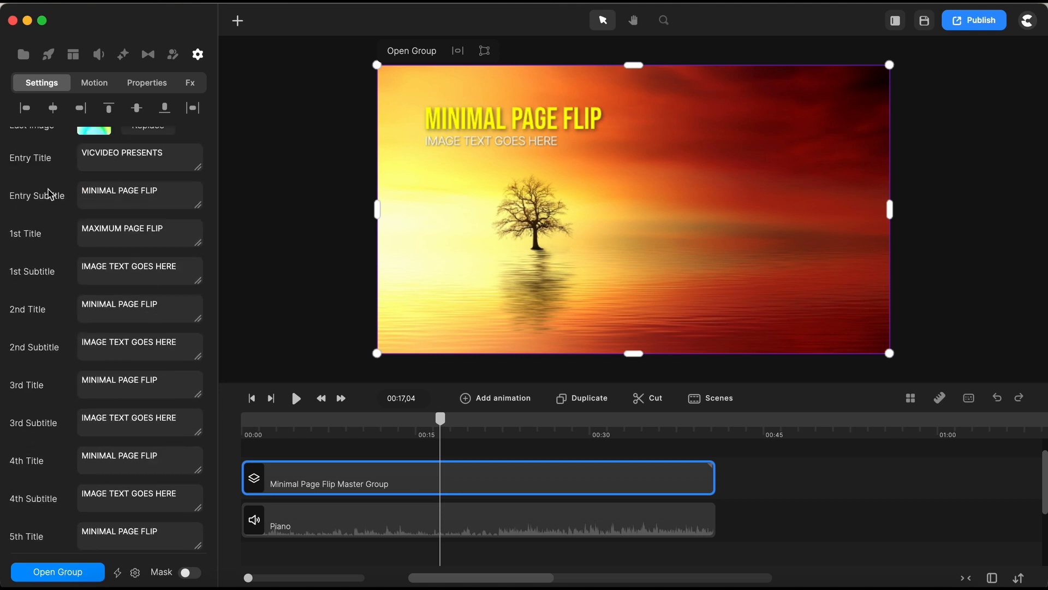
mouse_move(48, 262)
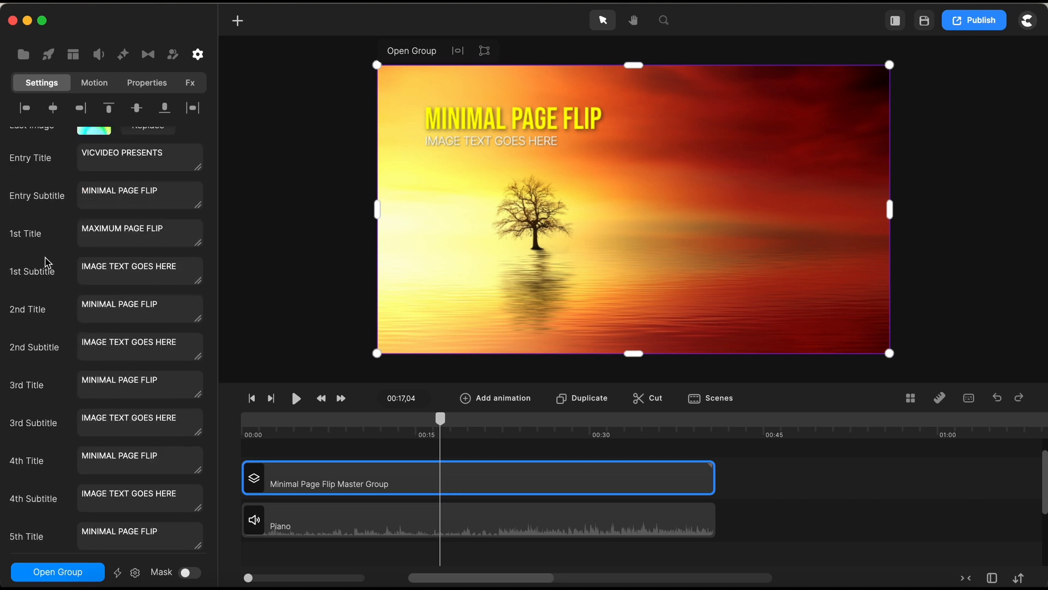
mouse_move(112, 424)
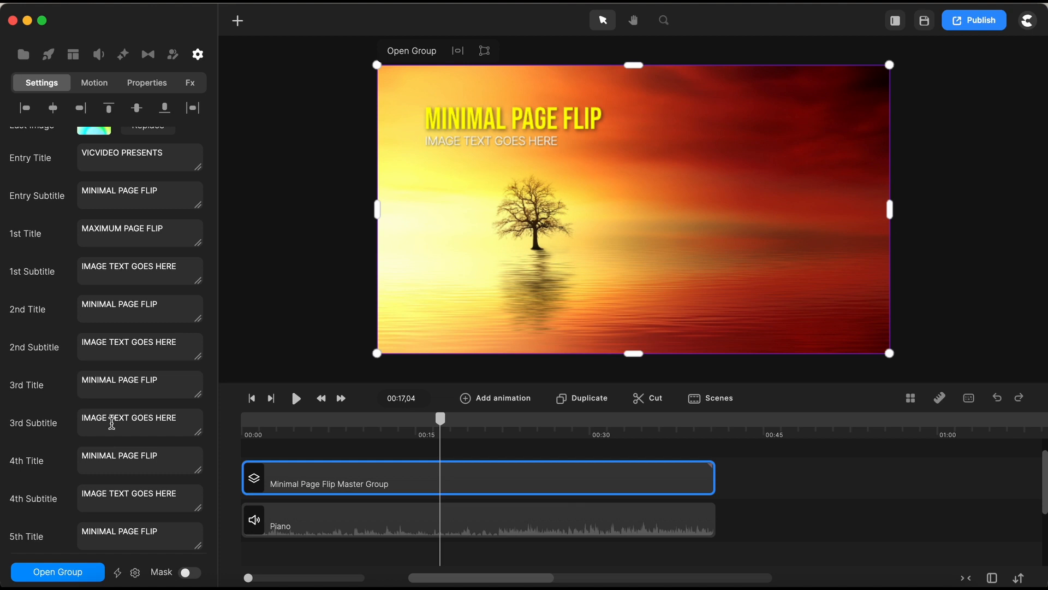
scroll(down, 3)
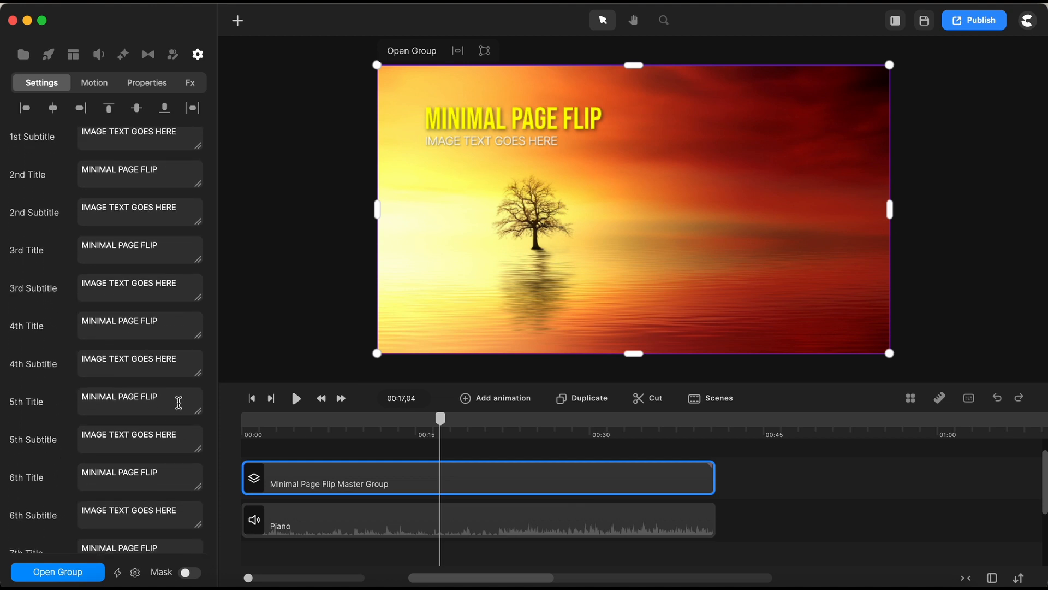
mouse_move(490, 154)
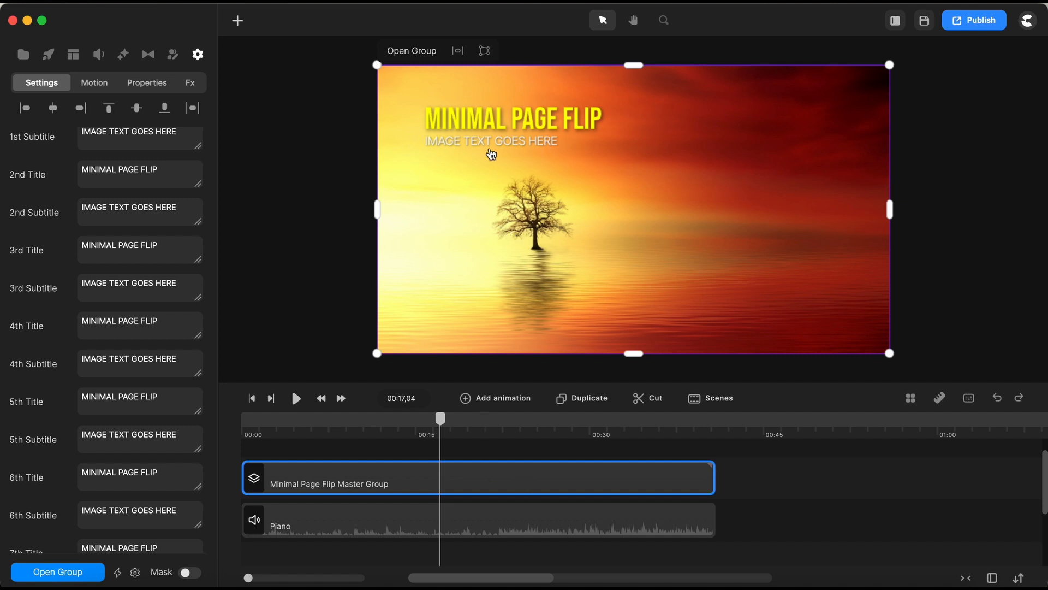
mouse_move(511, 129)
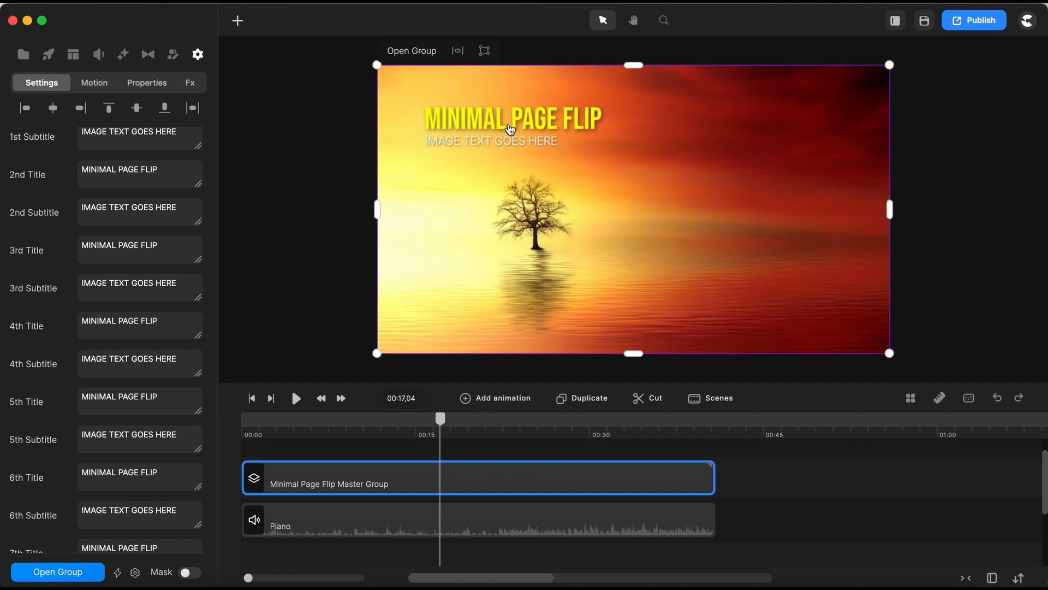
mouse_move(98, 395)
text(AX)
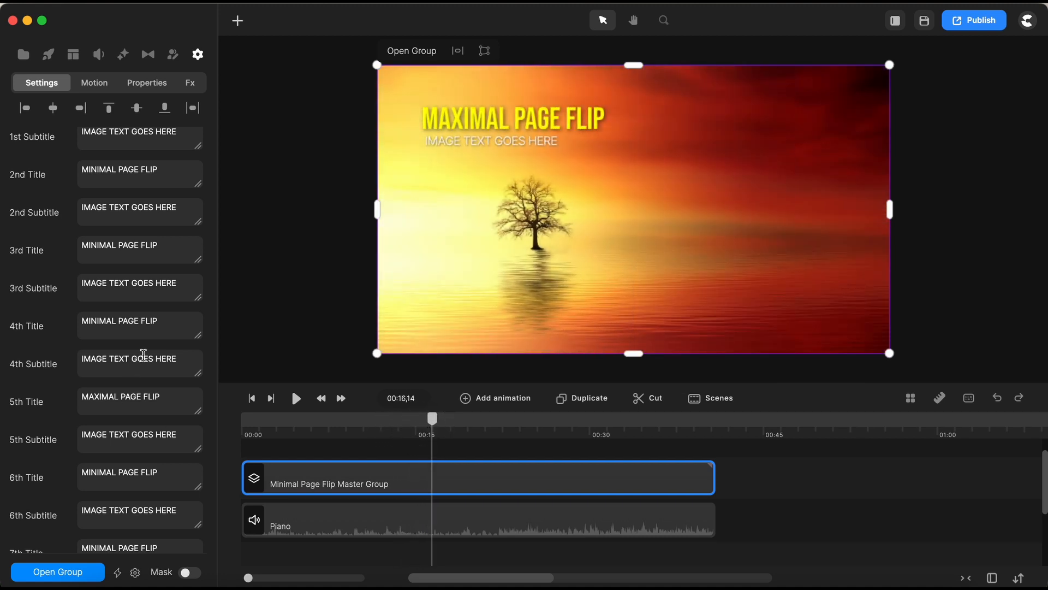
scroll(down, 3)
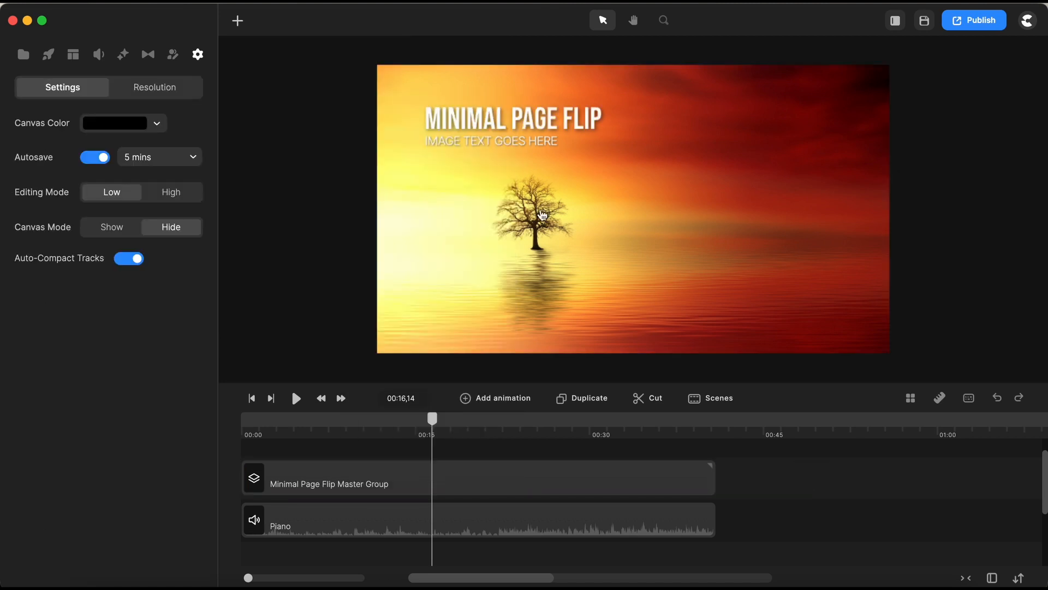
mouse_move(516, 458)
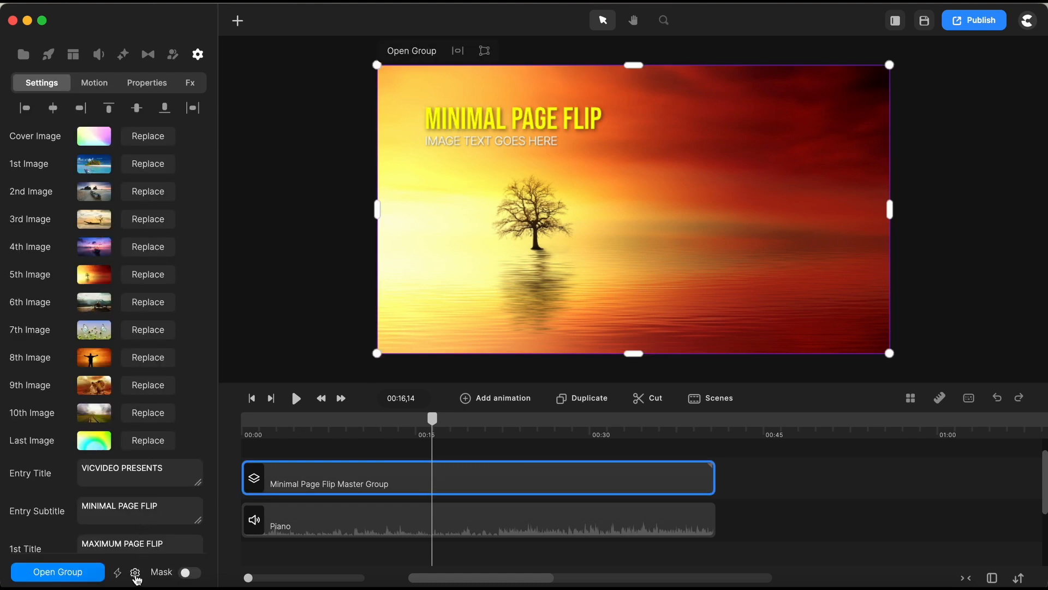
- Review the Easy Edit Properties list of linked image, title and subtitle layers through the end screen text
click(135, 573)
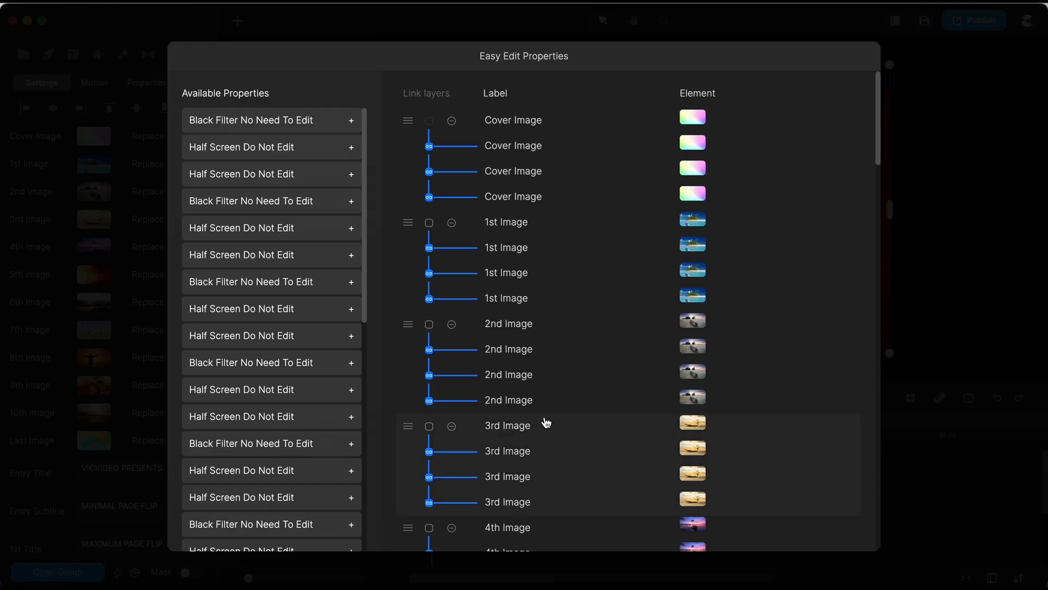
scroll(down, 3)
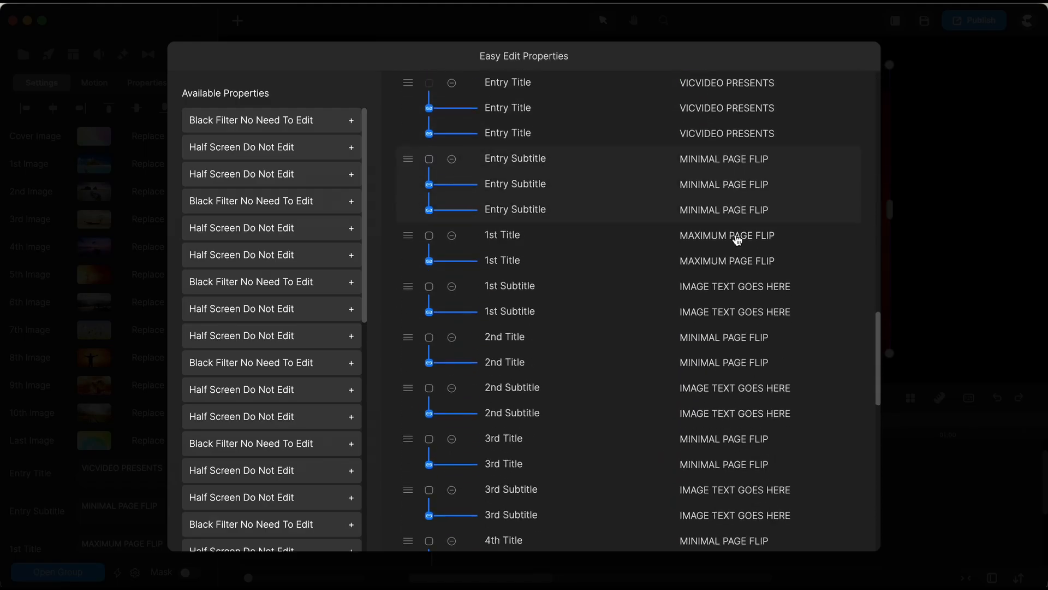
scroll(down, 3)
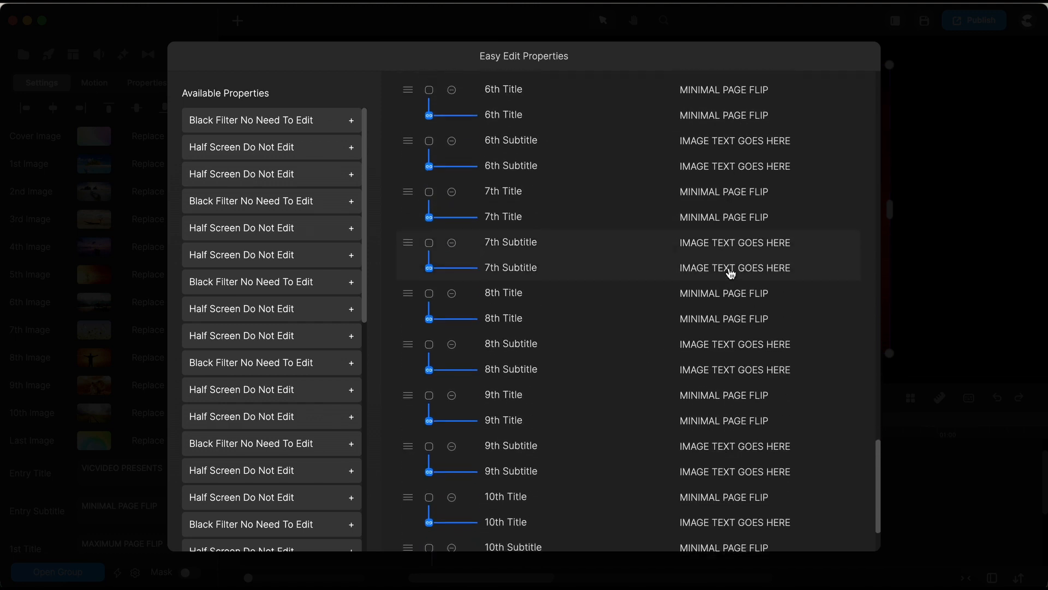
scroll(down, 3)
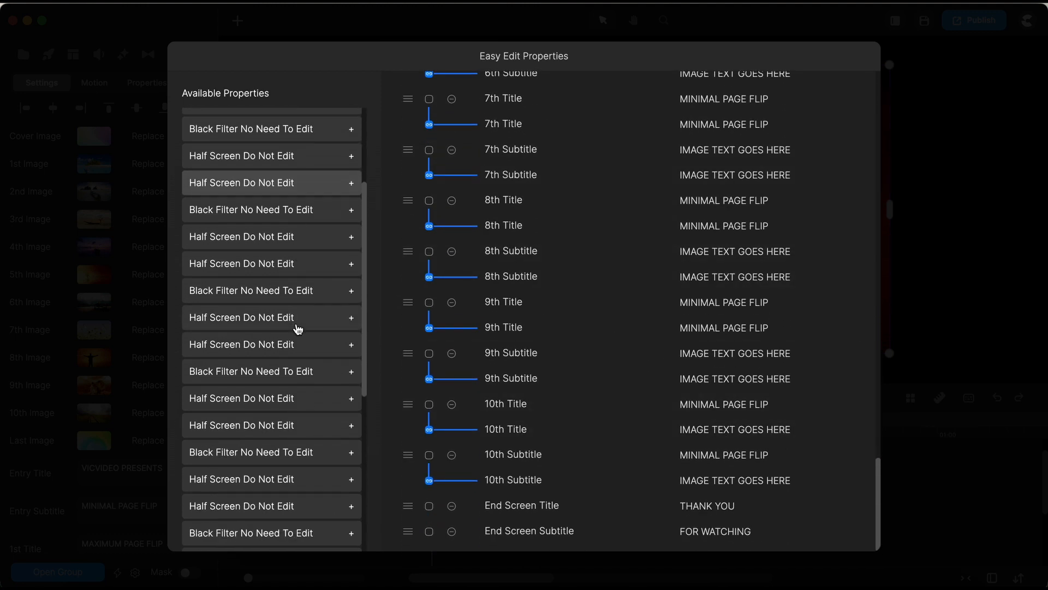
scroll(down, 3)
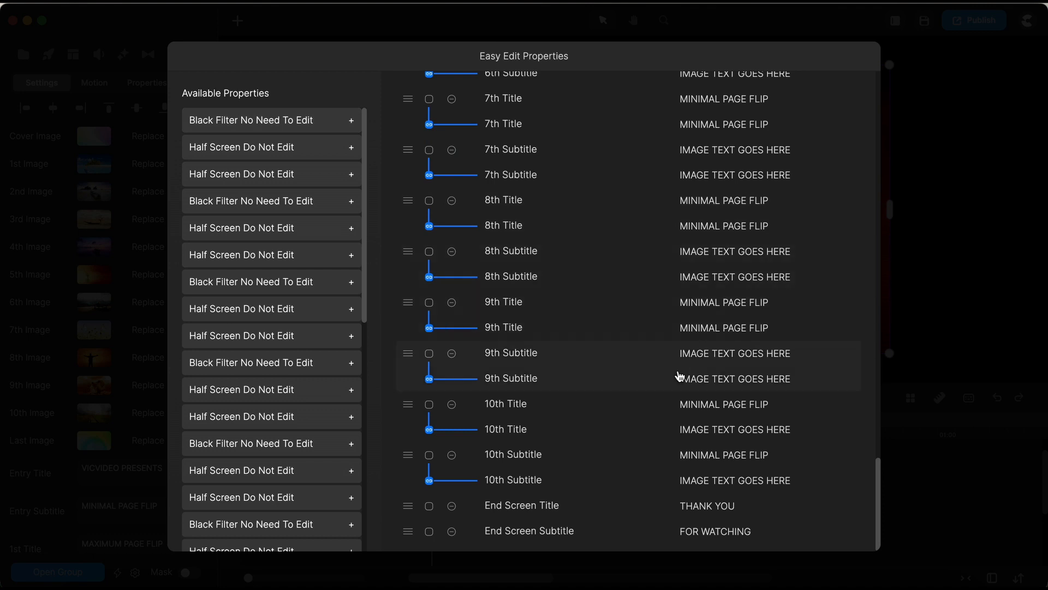
mouse_move(955, 502)
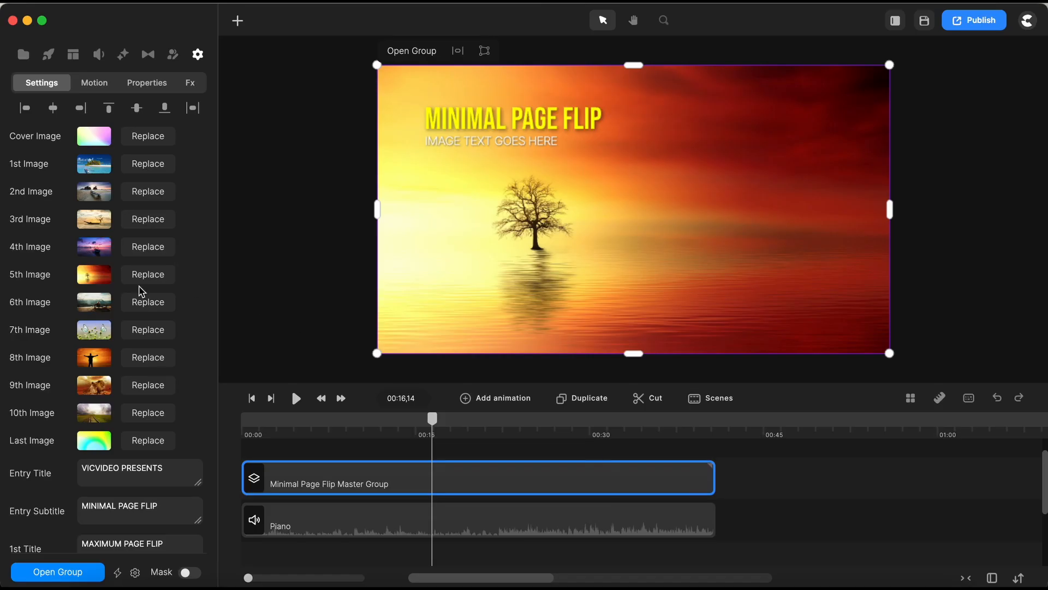
- Scroll the Settings panel down toward the End Screen fields
scroll(down, 3)
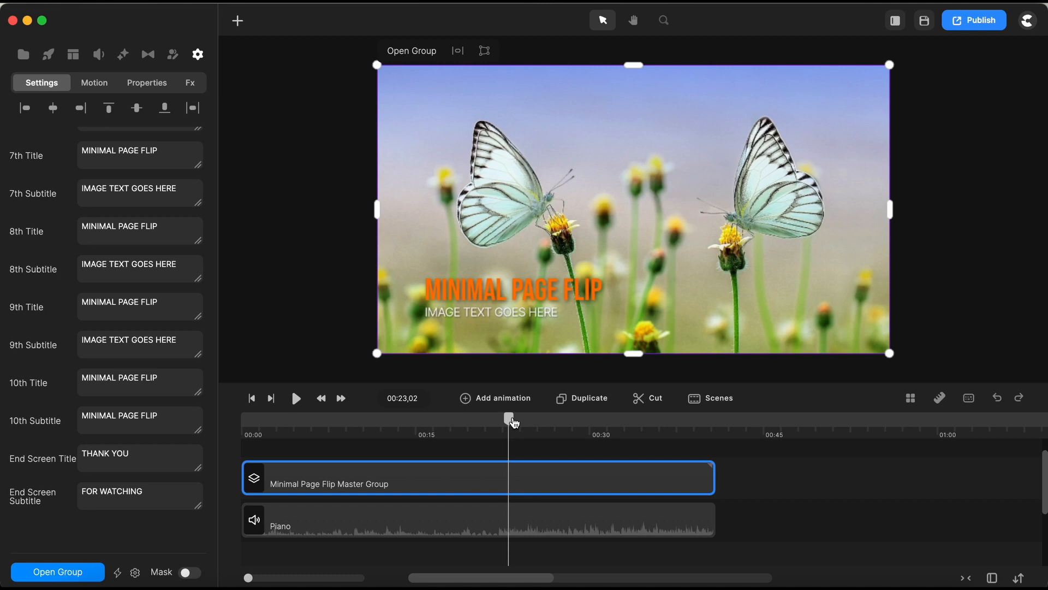
mouse_move(461, 480)
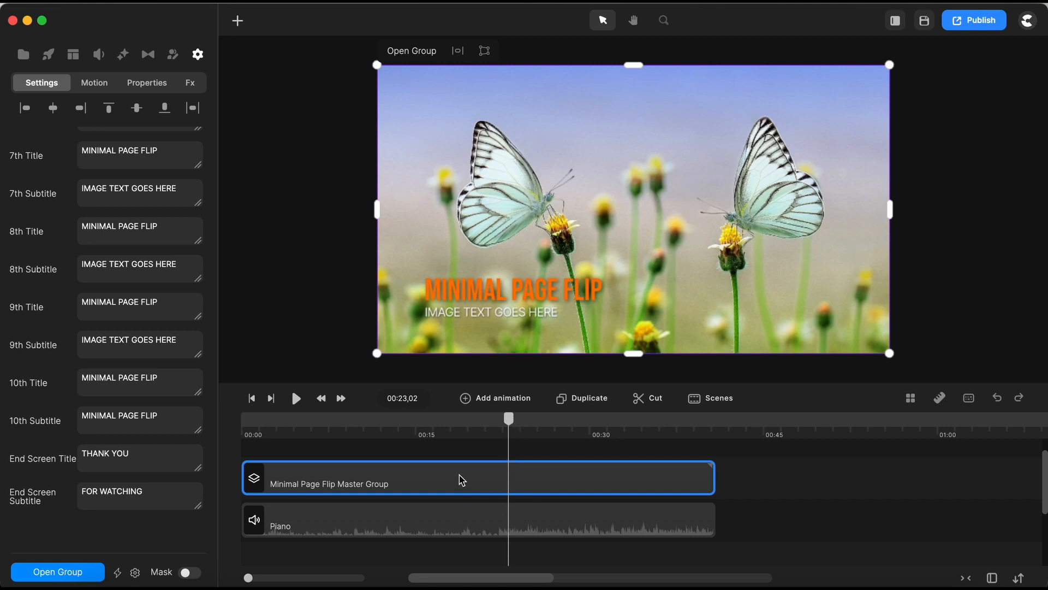